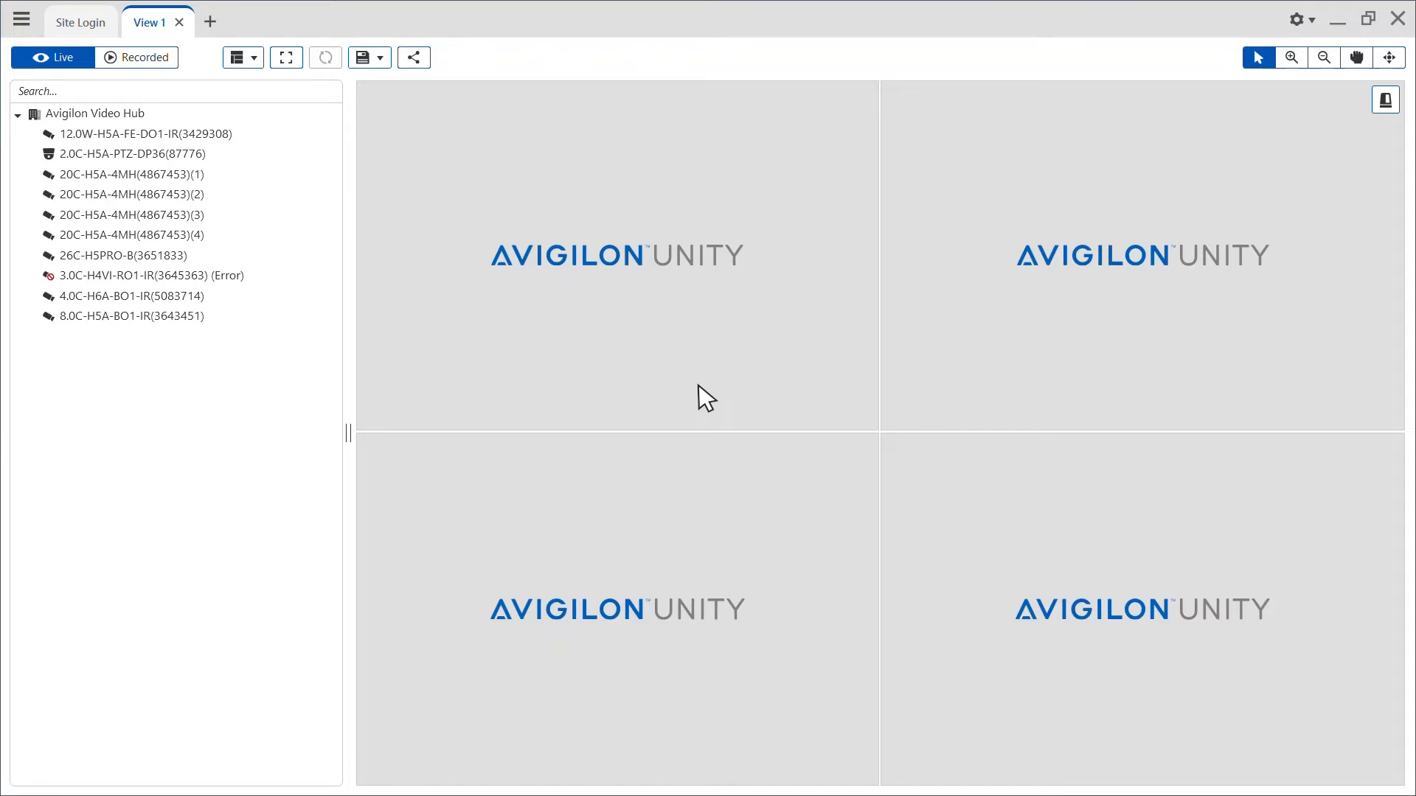
Open Site Setup from the main menu to list the site's cameras.
click(21, 19)
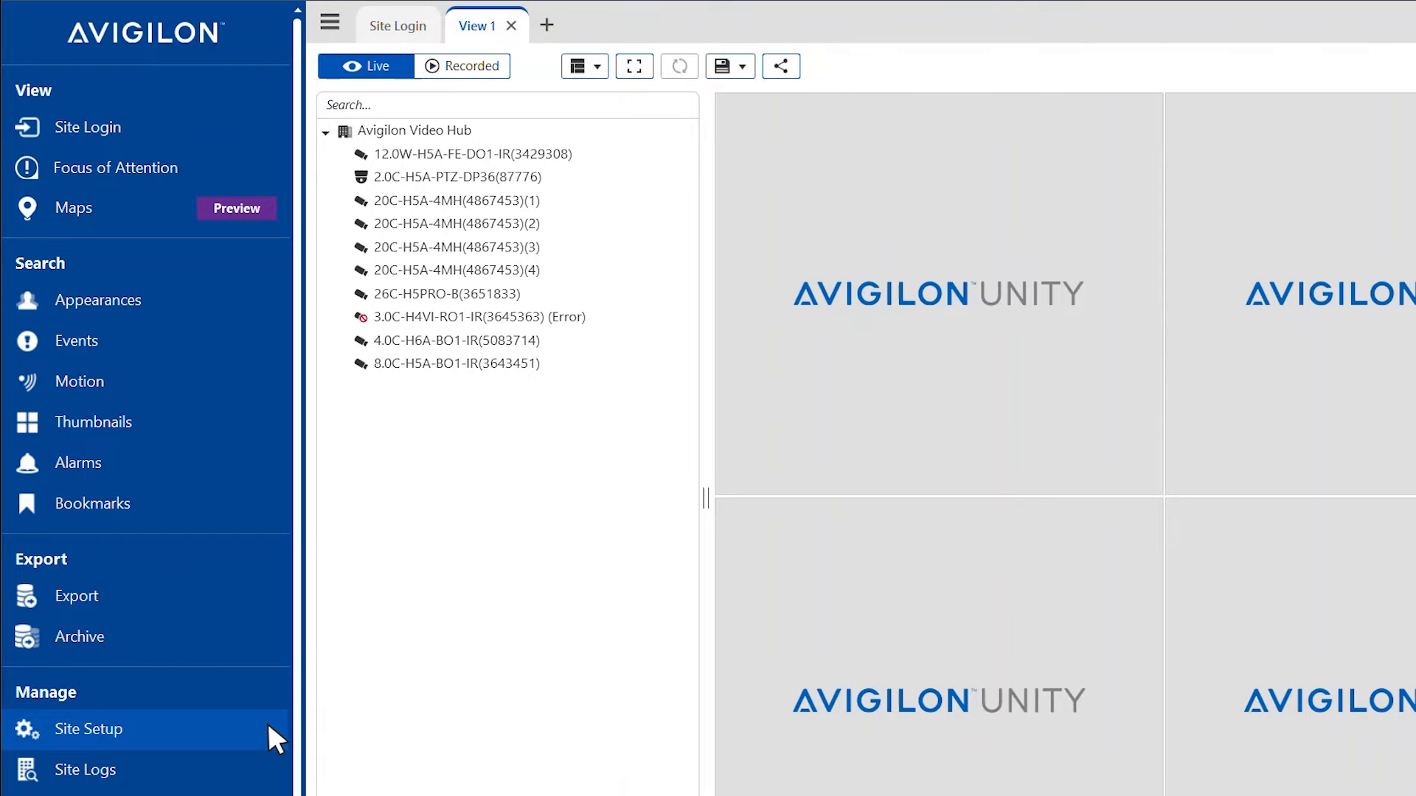
click(88, 729)
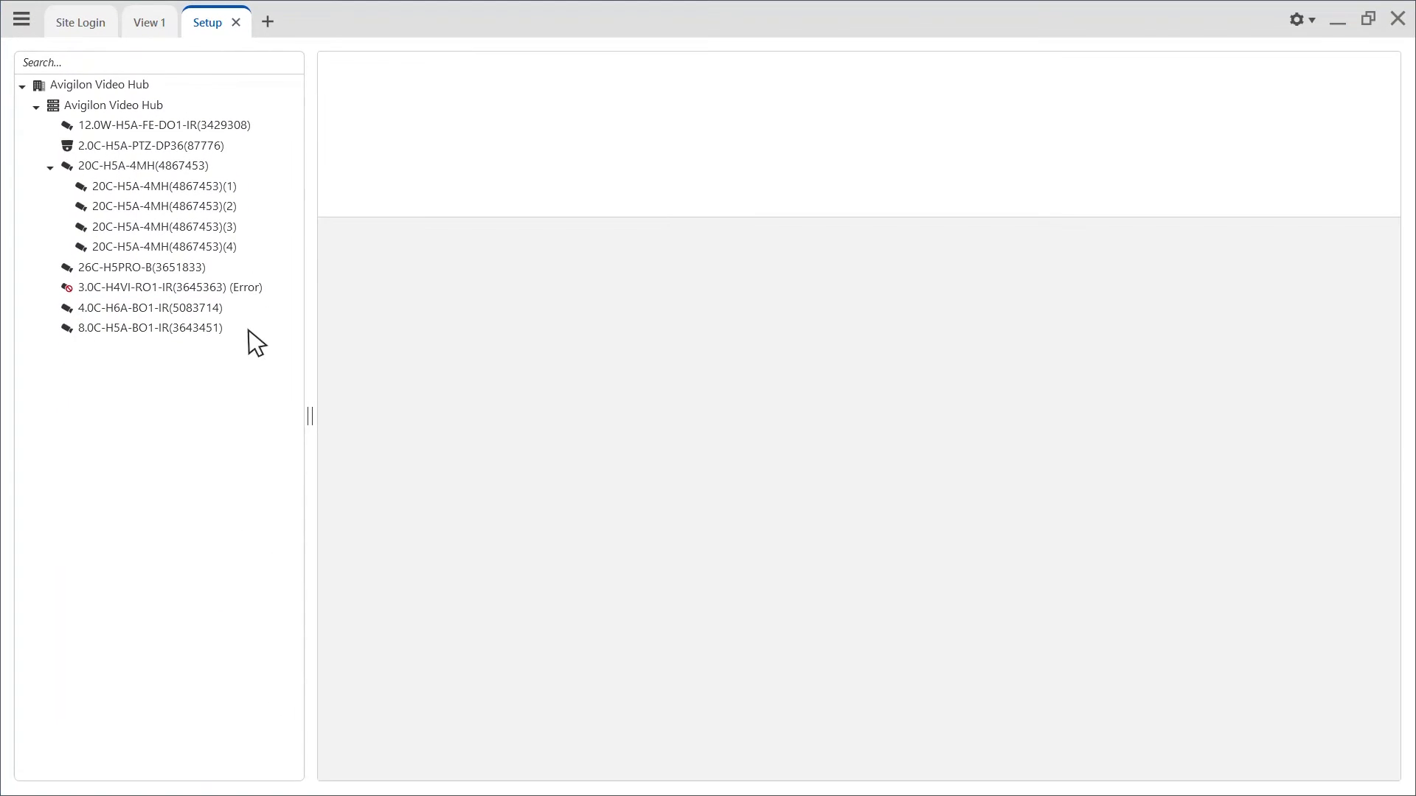
Select the Avigilon Video Hub server and open its Recording and Bandwidth settings.
click(120, 105)
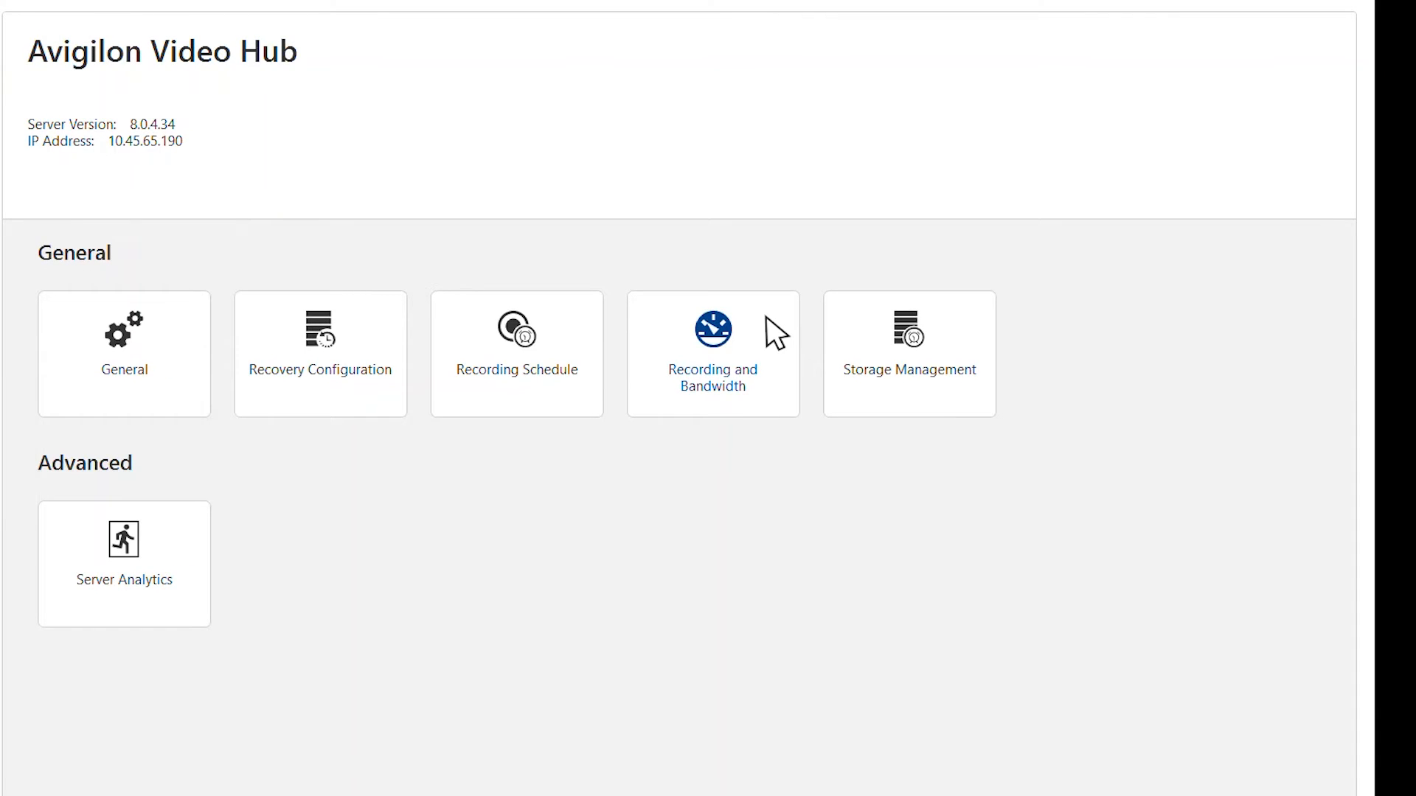
click(713, 354)
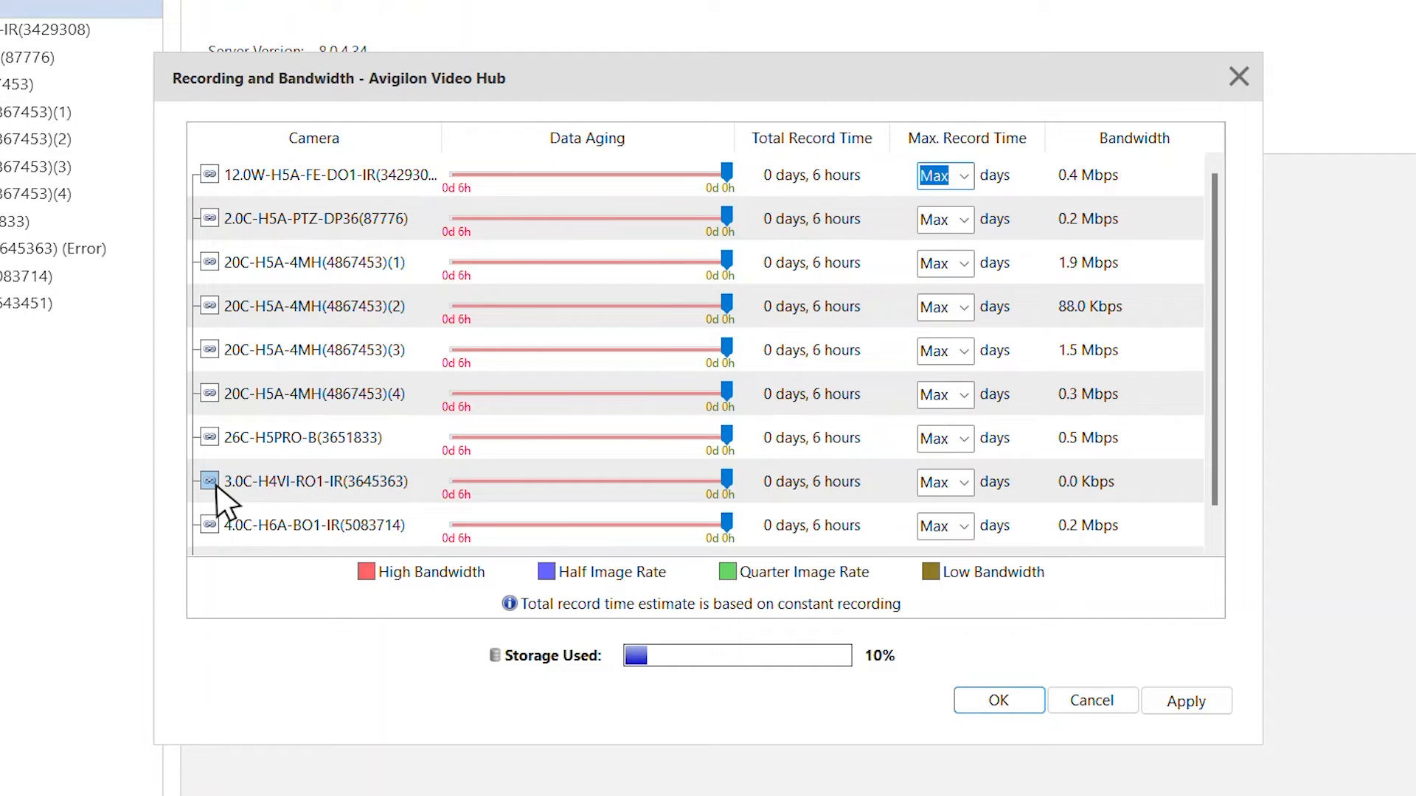
Unlink camera 3.0C-H4VI-RO1-IR, set its max record time to 1 day, and save.
click(208, 481)
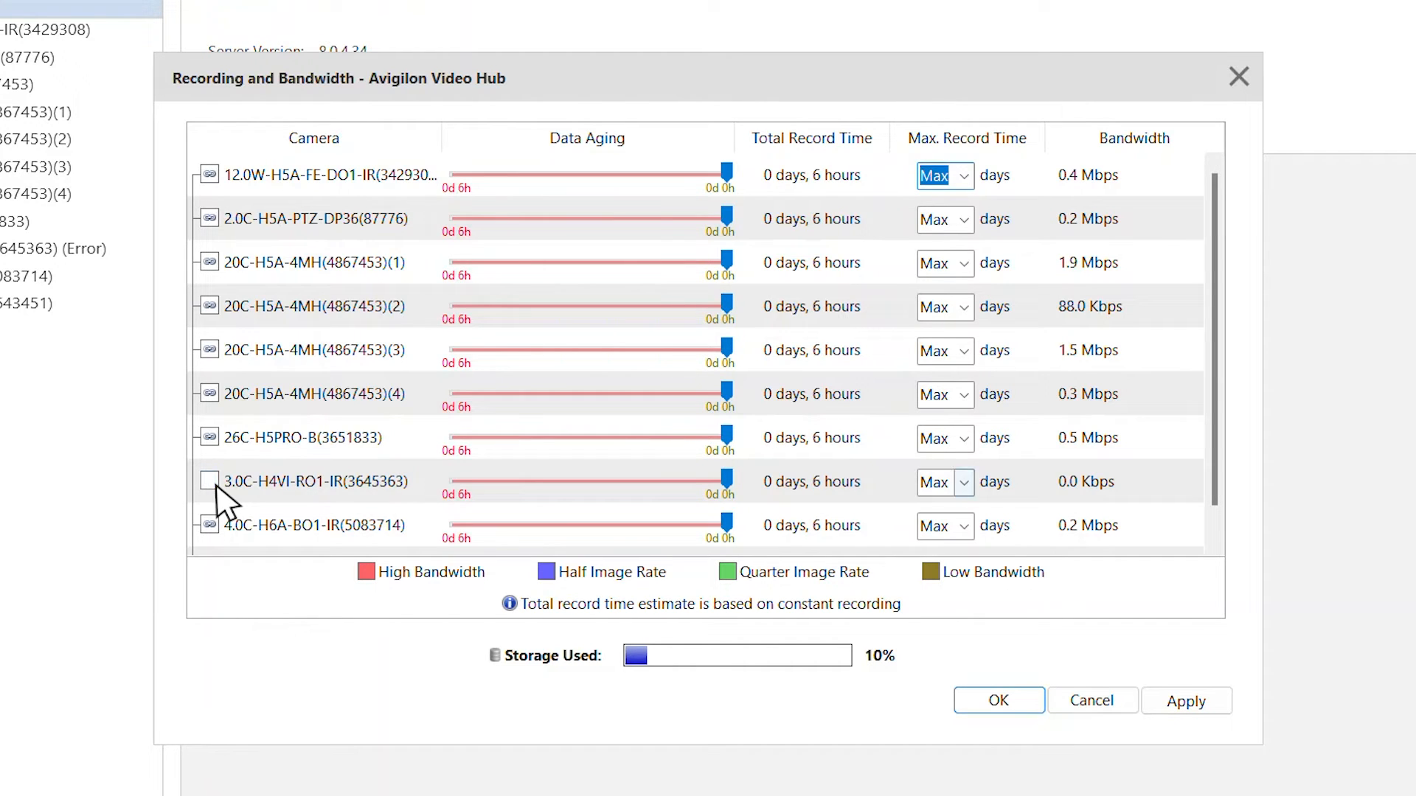
click(962, 481)
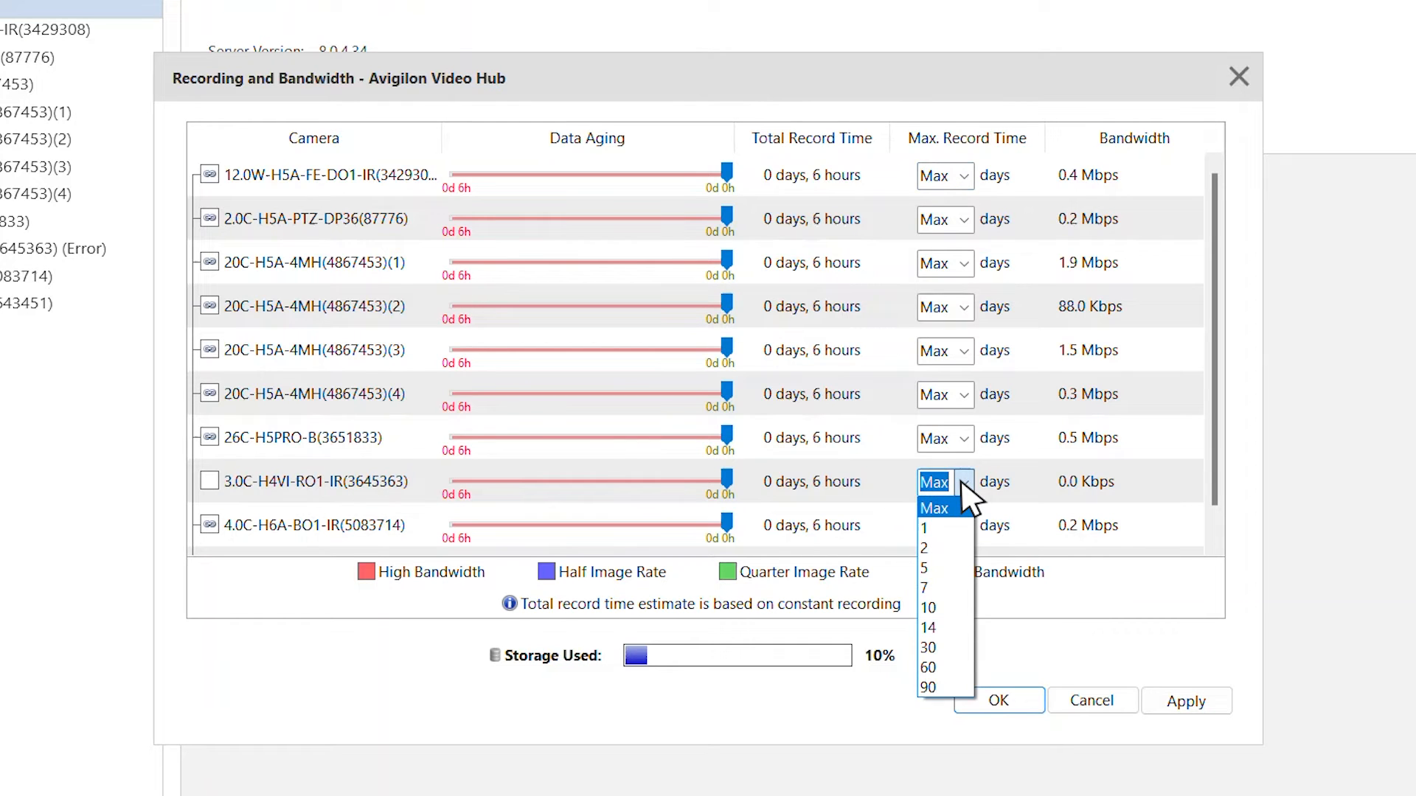
mouse_move(970, 532)
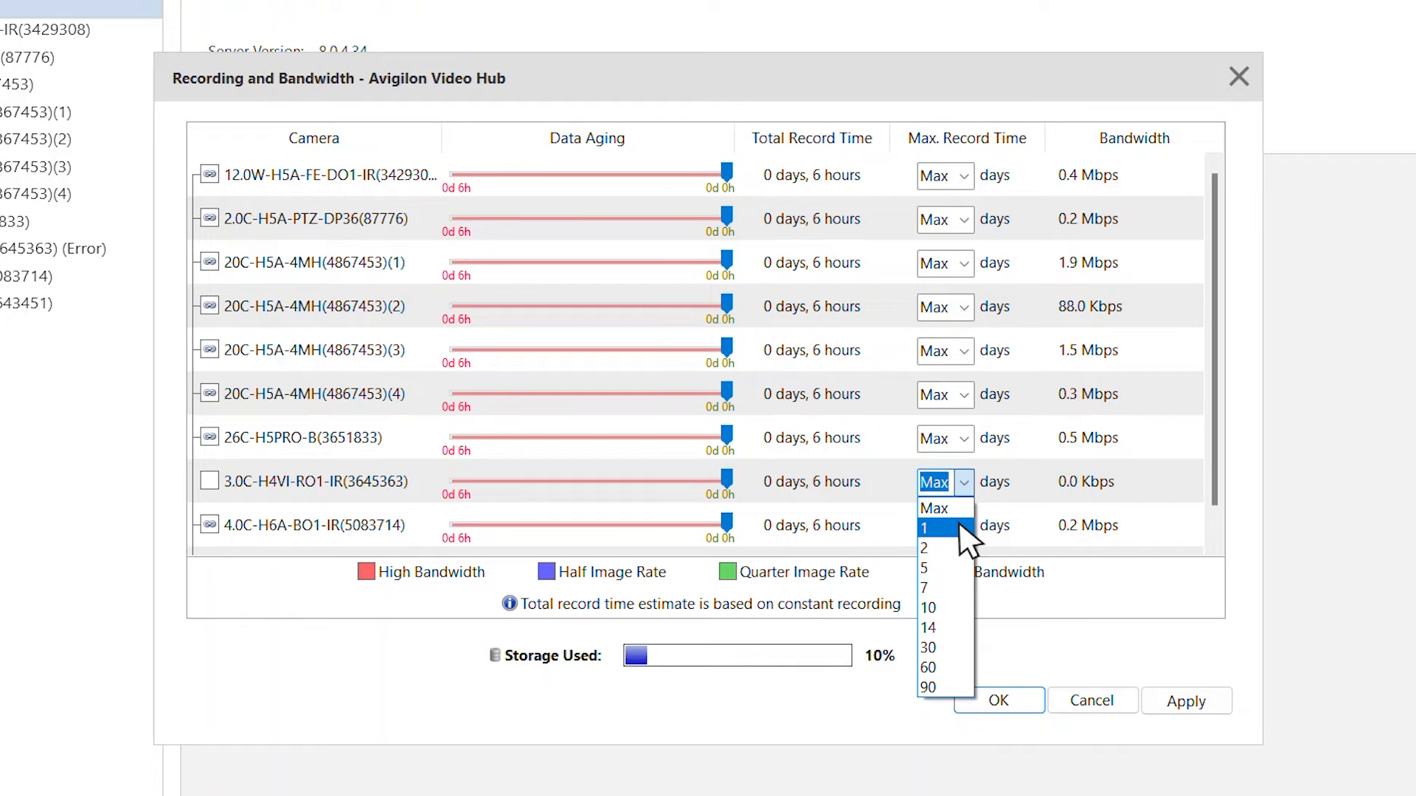
click(924, 527)
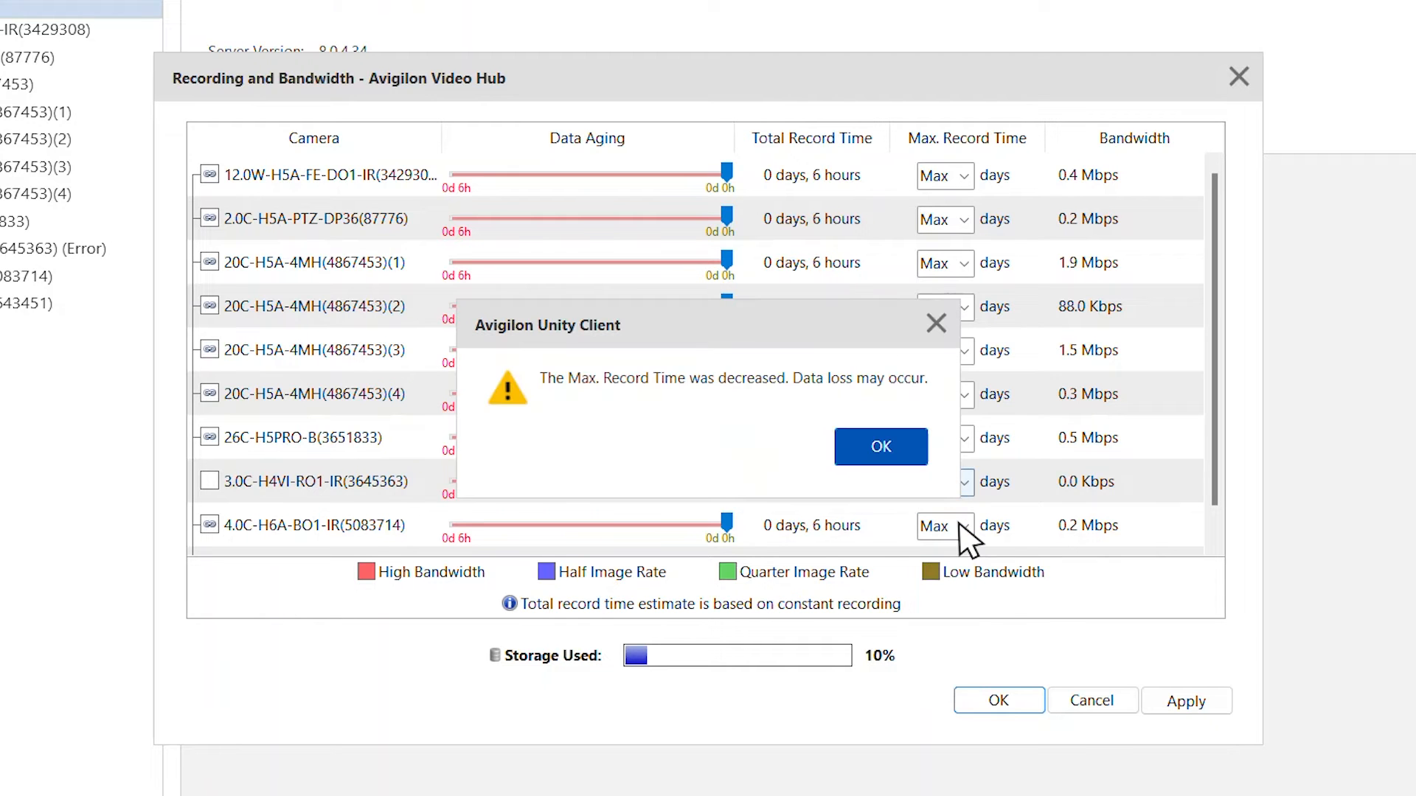
click(879, 446)
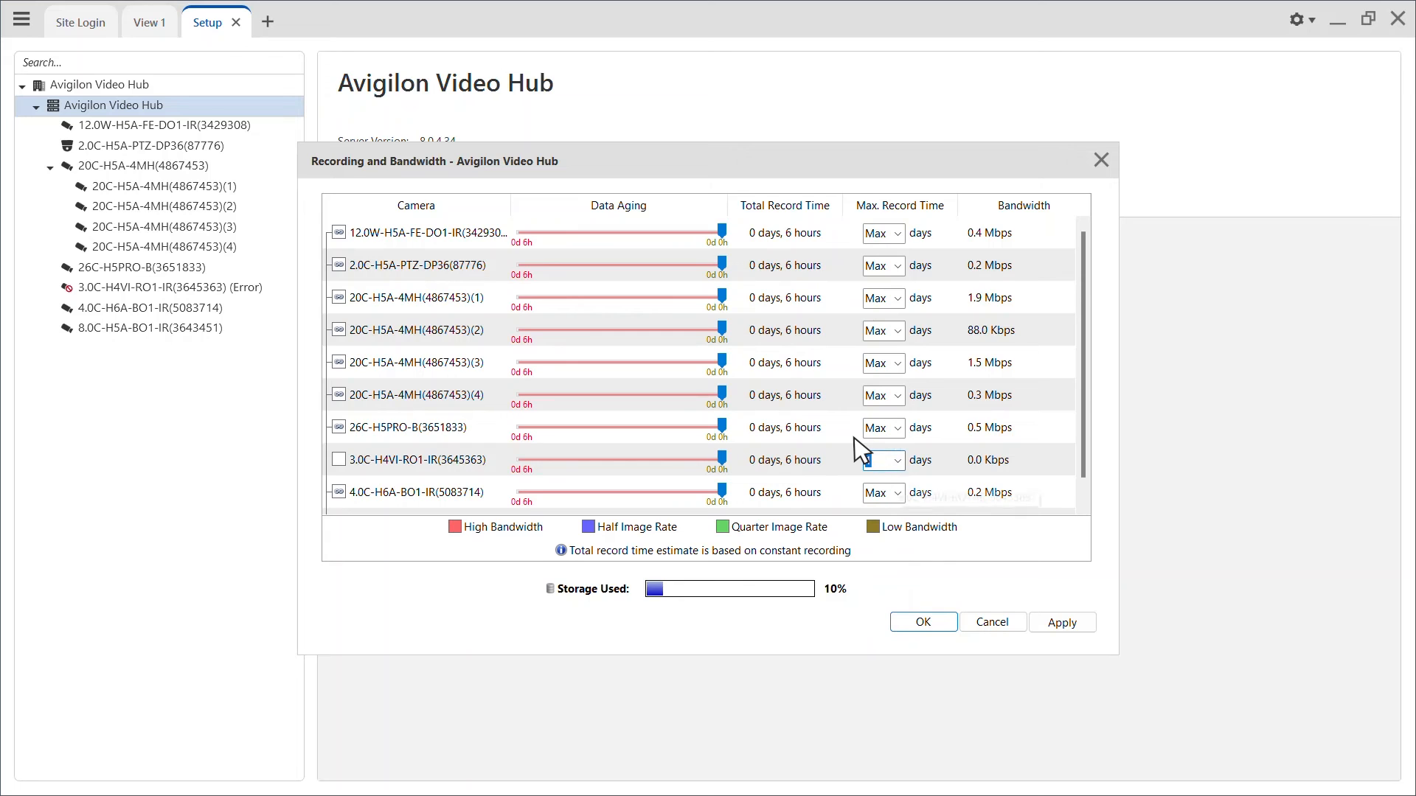
click(882, 460)
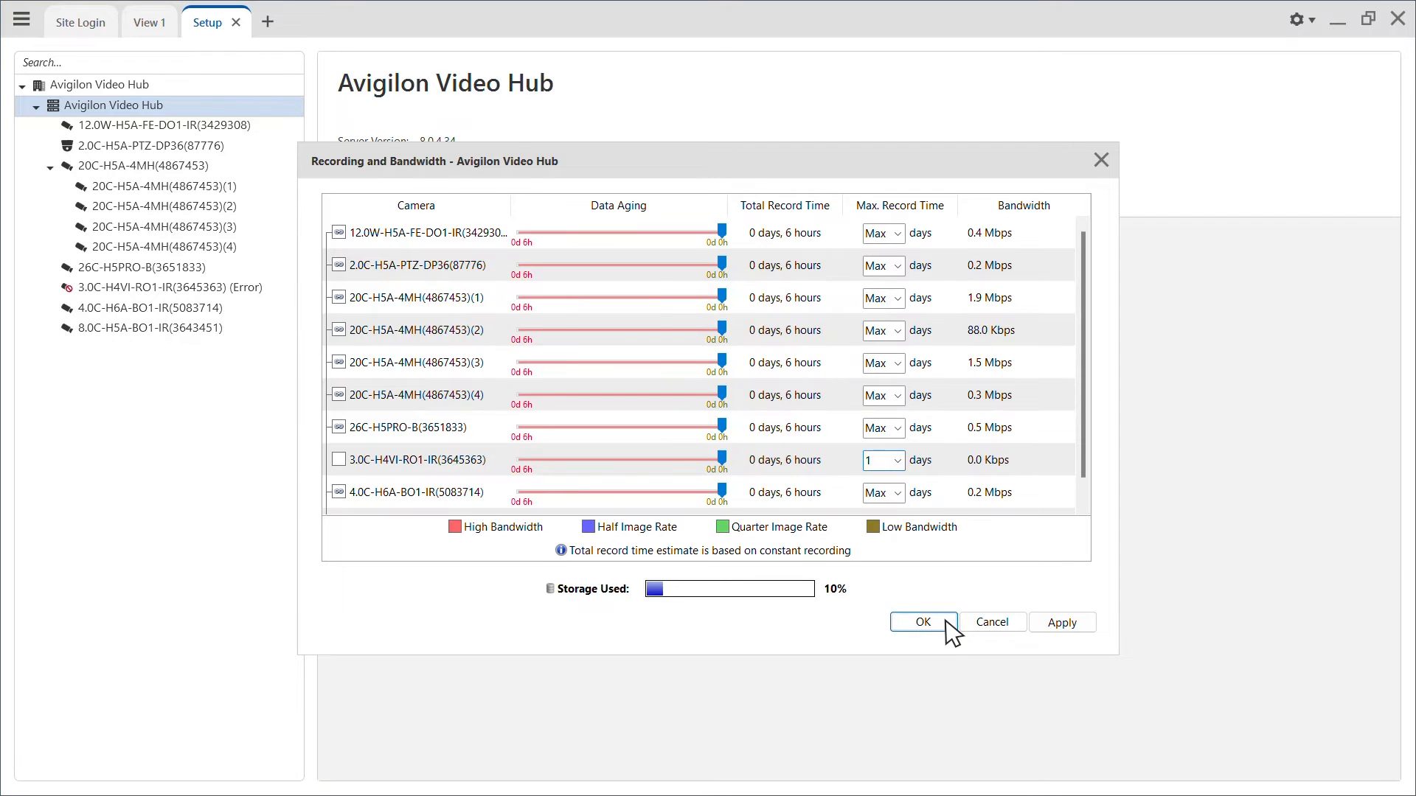
click(922, 622)
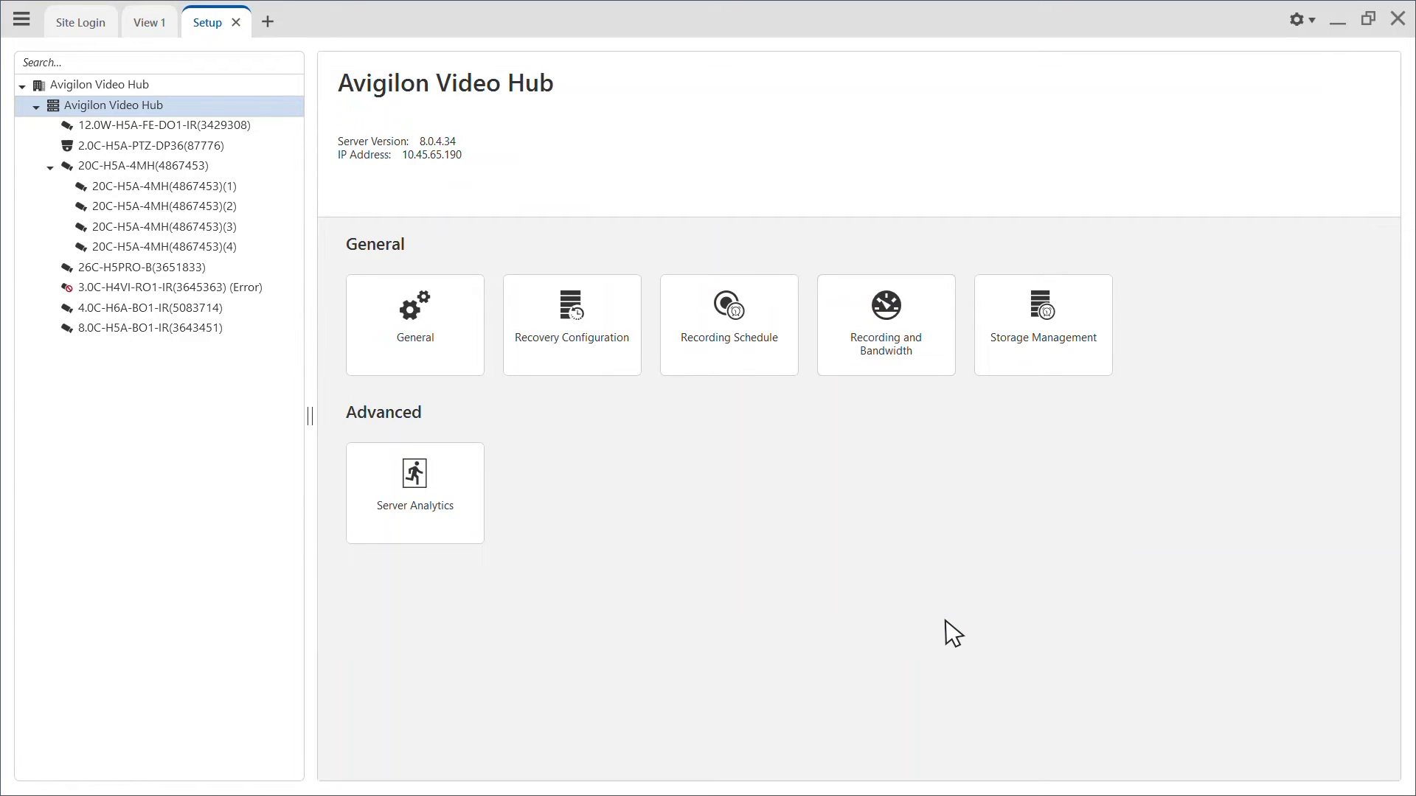
Open Bookmarks from the main menu and search for 'H4VI'.
click(21, 19)
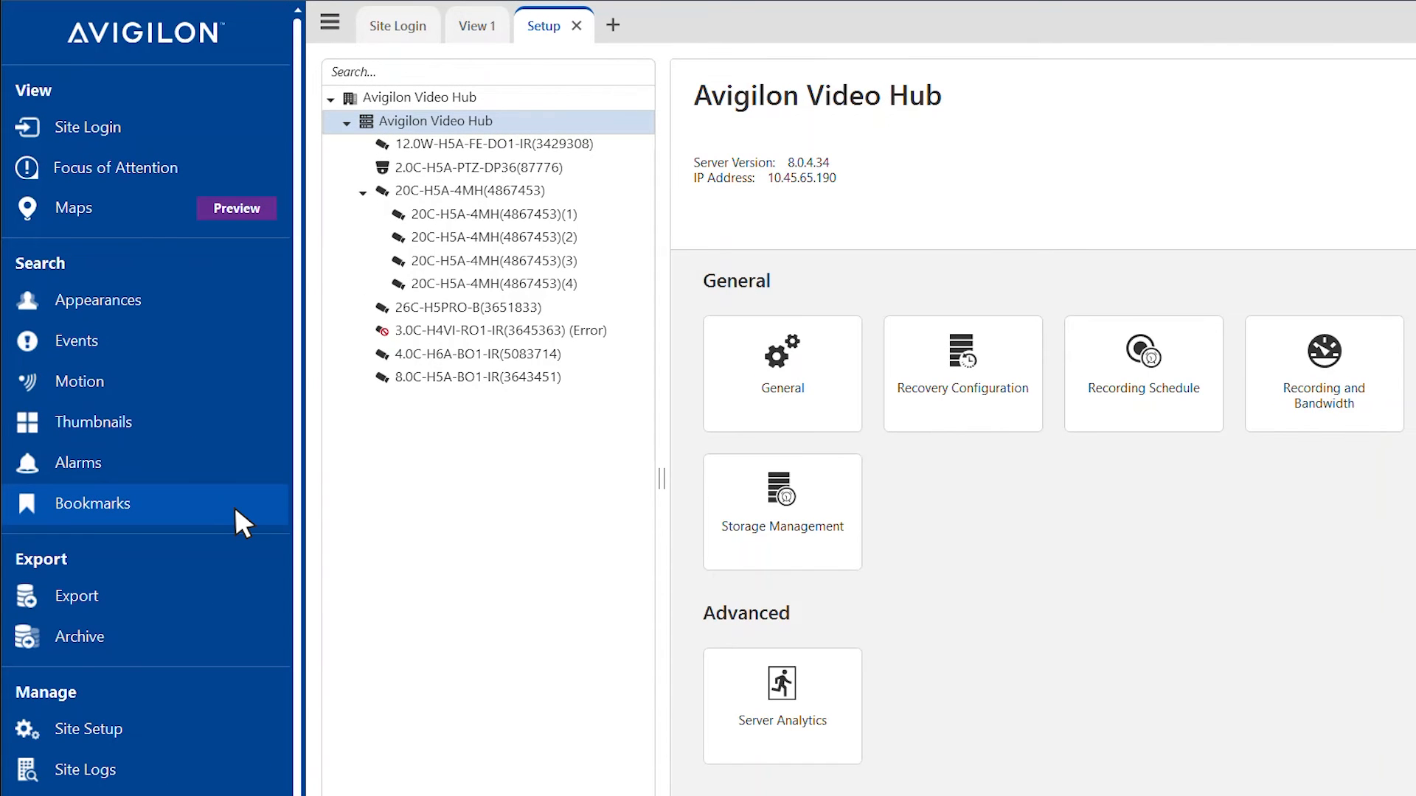
click(92, 503)
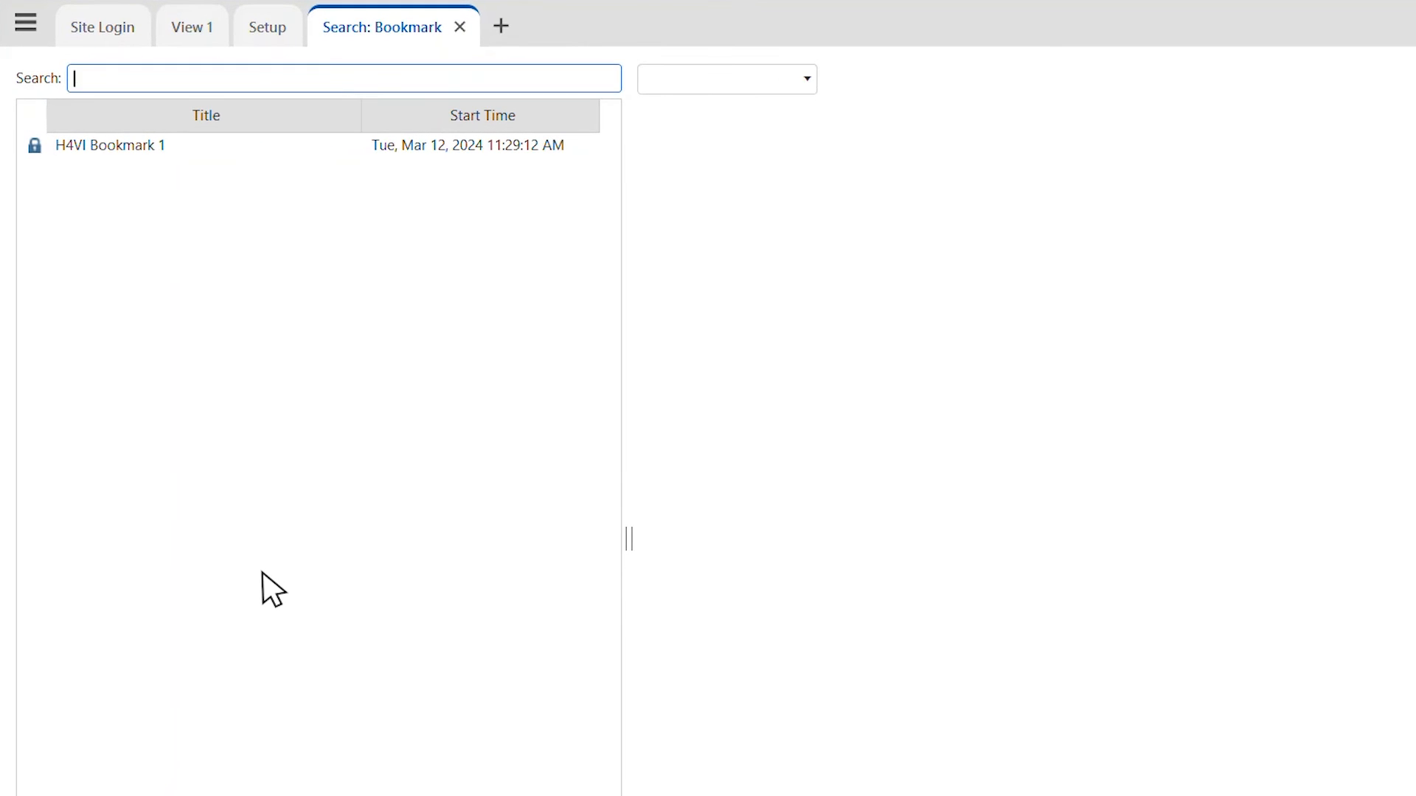
text(H4VI)
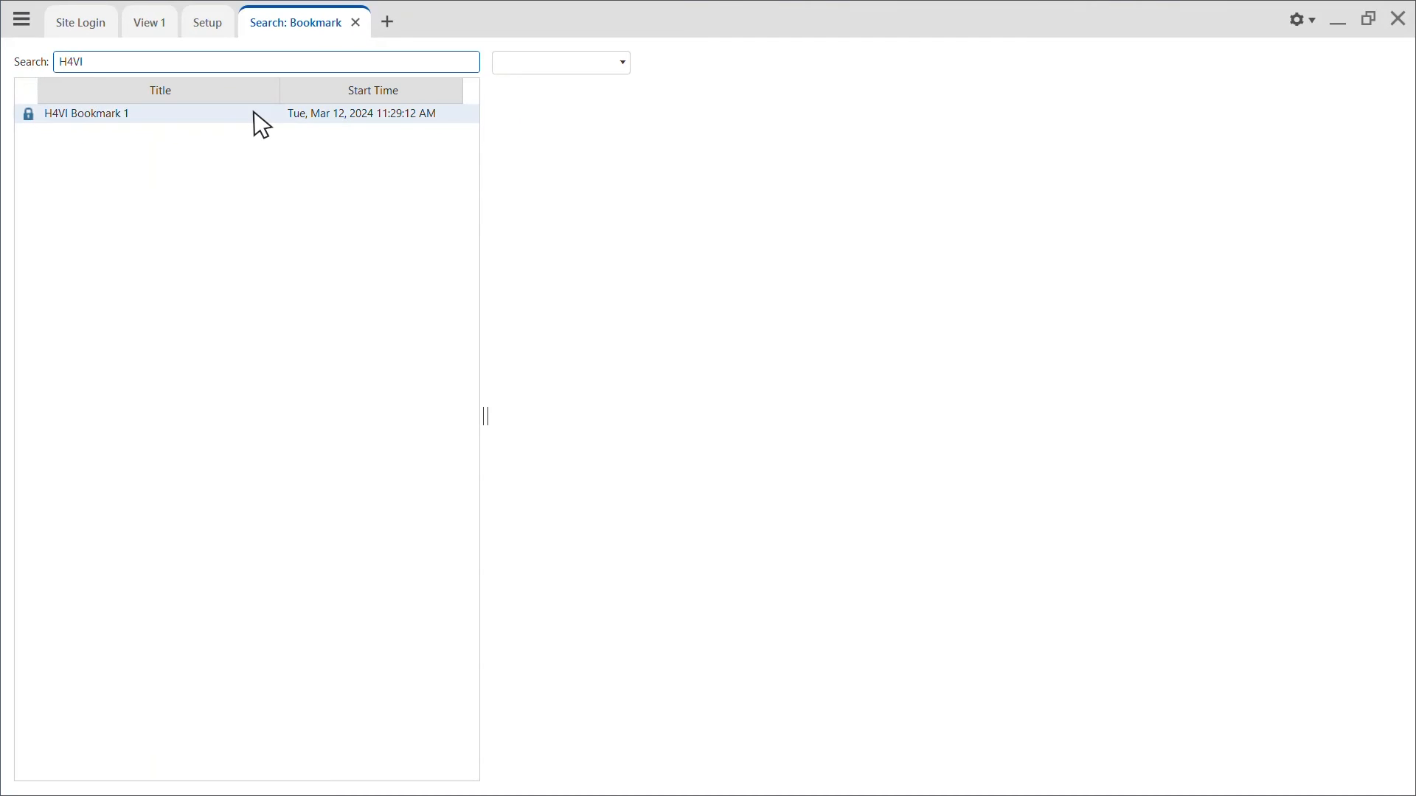
Select H4VI Bookmark 1, delete it, and confirm the deletion.
click(86, 112)
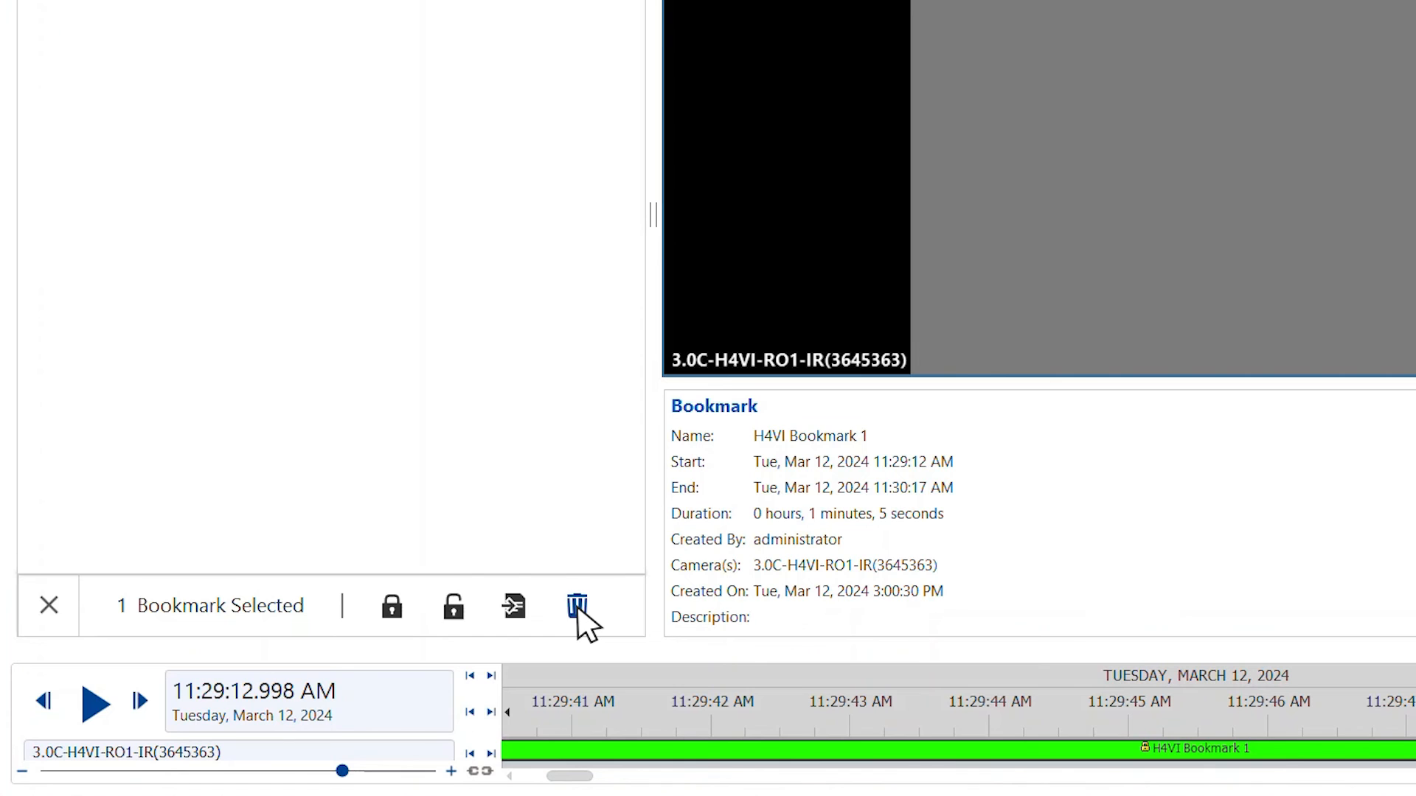
click(577, 606)
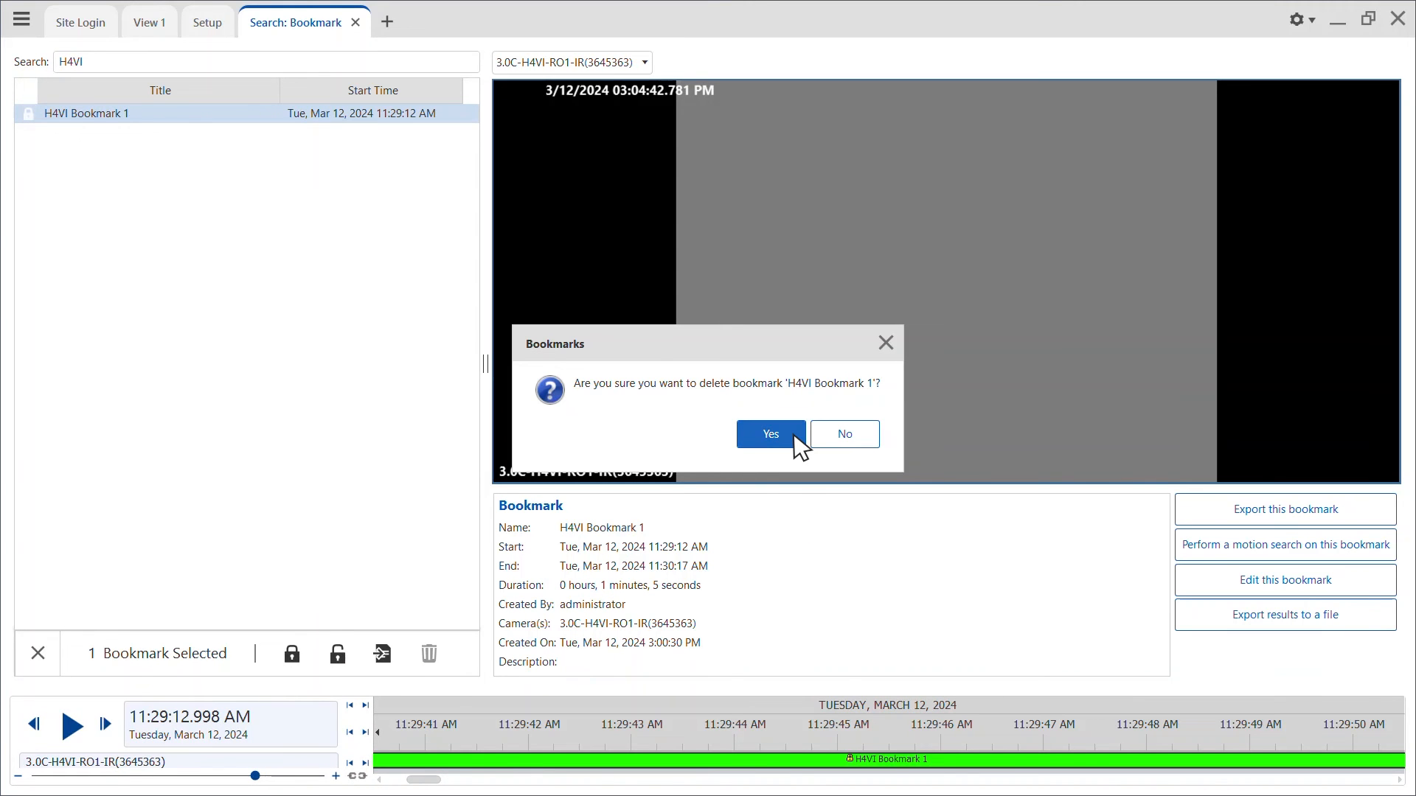
click(768, 434)
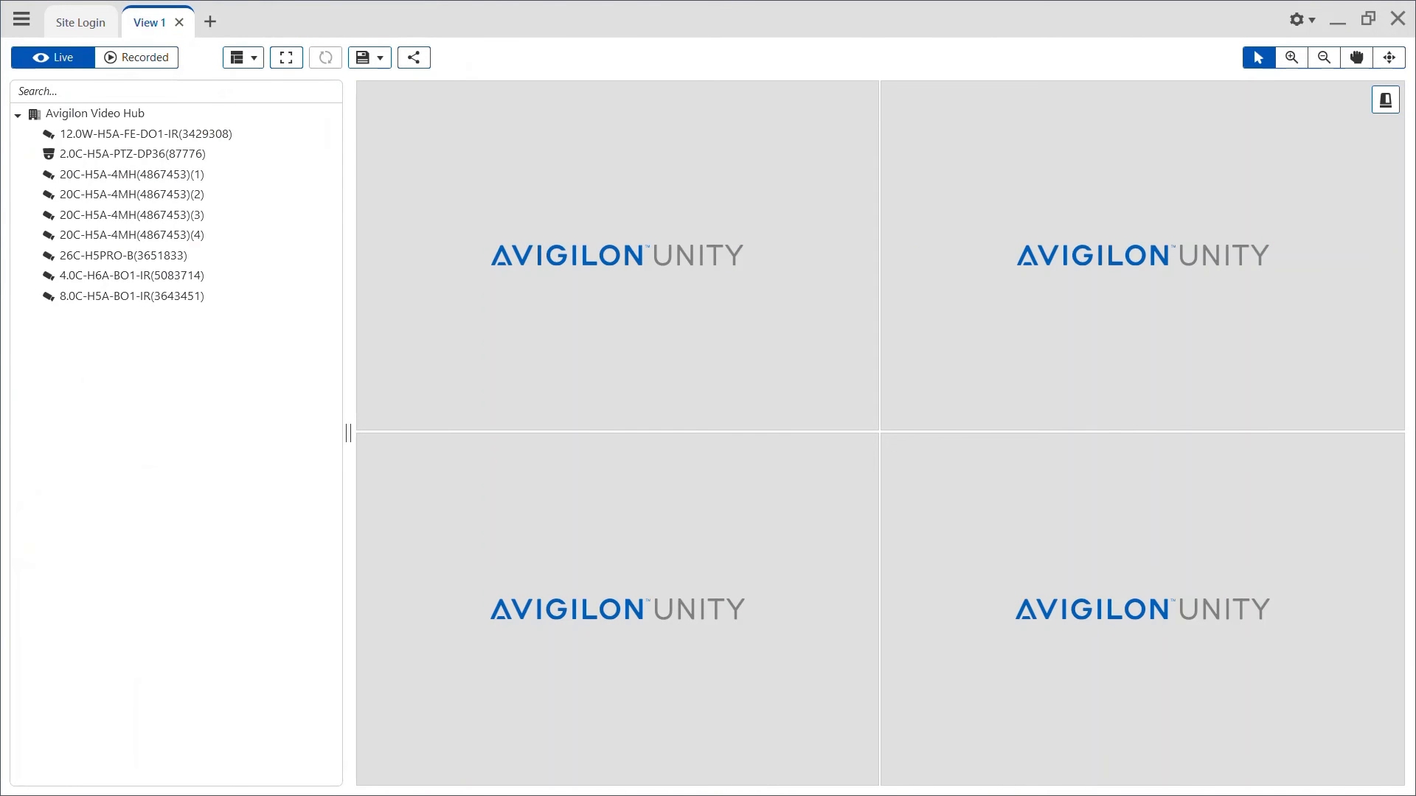